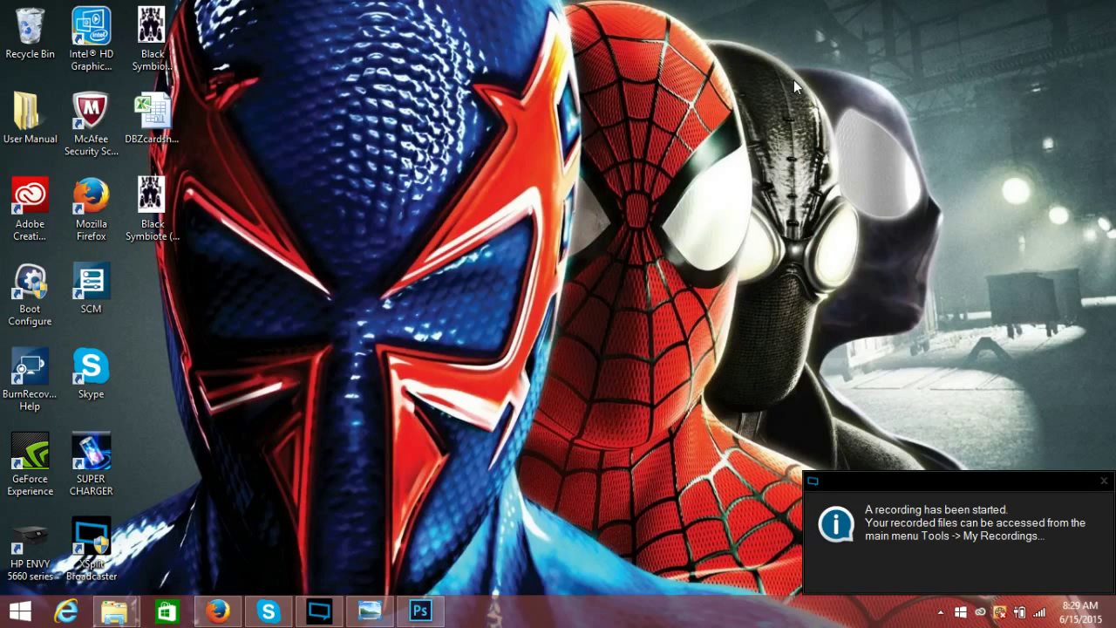
mouse_move(533, 388)
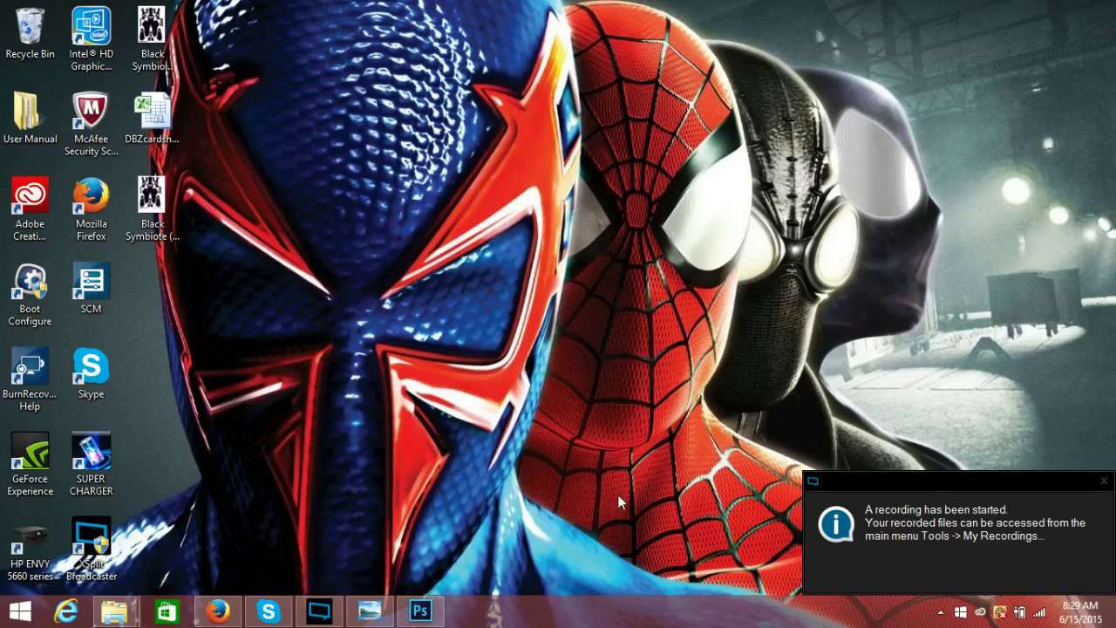
mouse_move(369, 610)
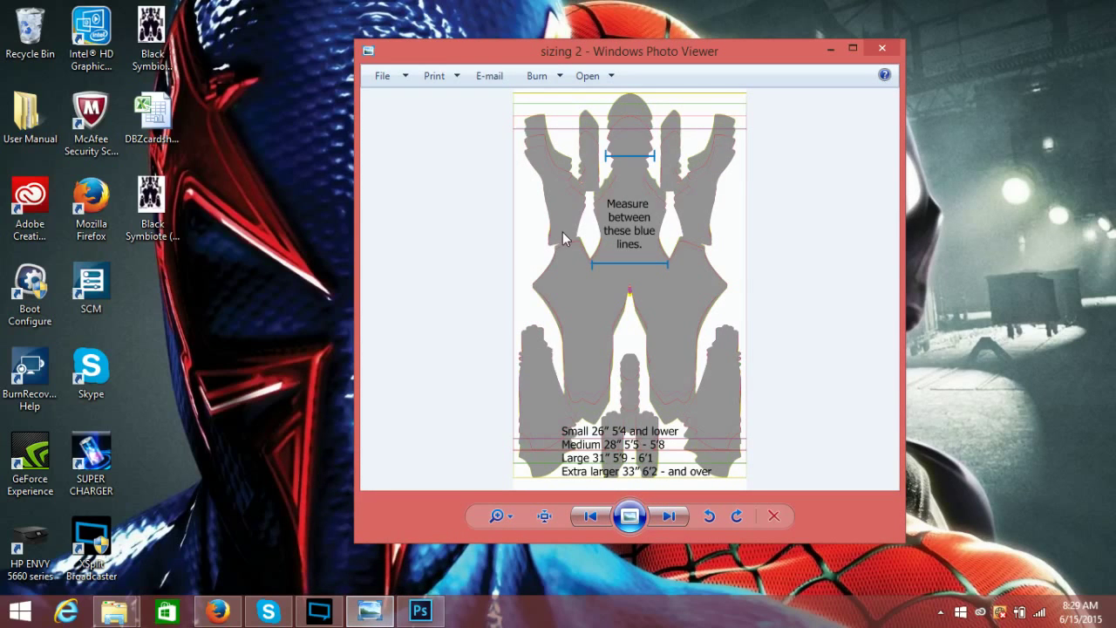
mouse_move(614, 187)
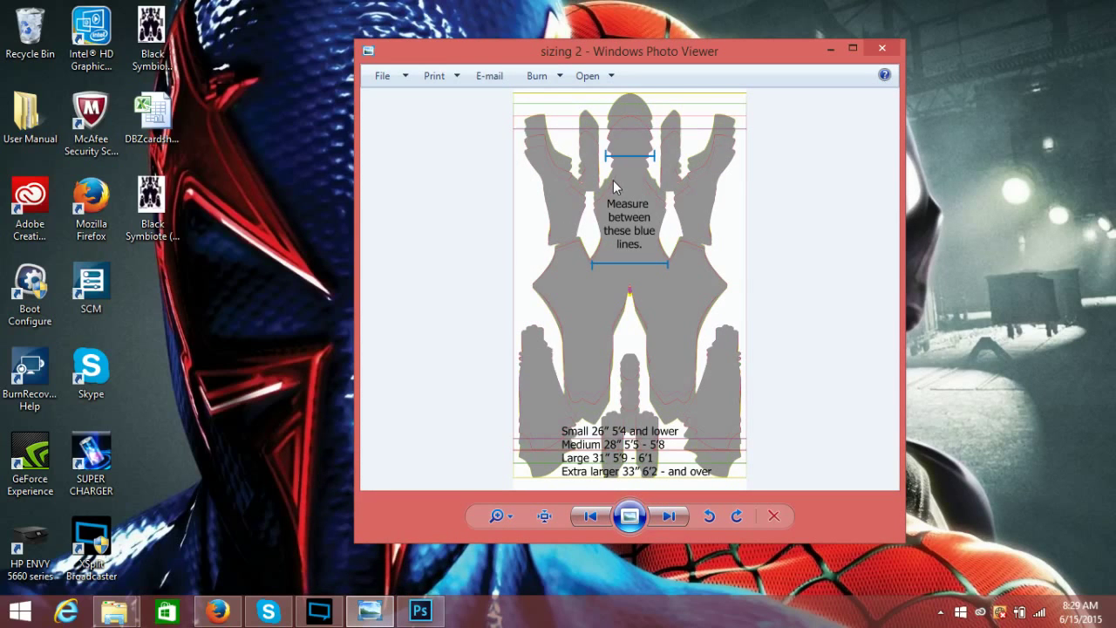
mouse_move(646, 218)
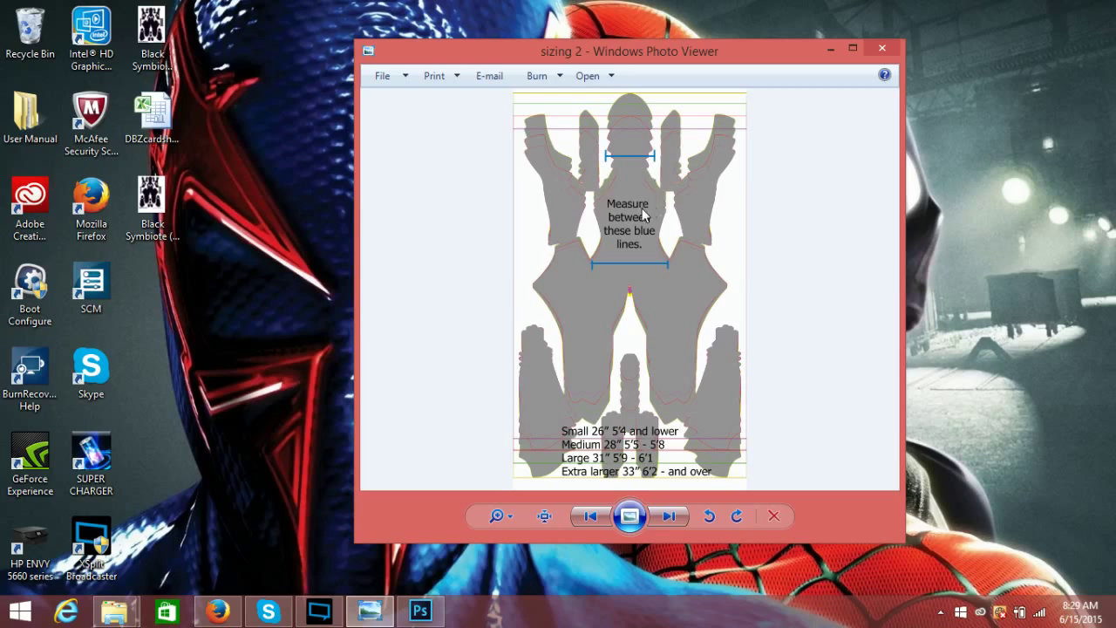
mouse_move(635, 258)
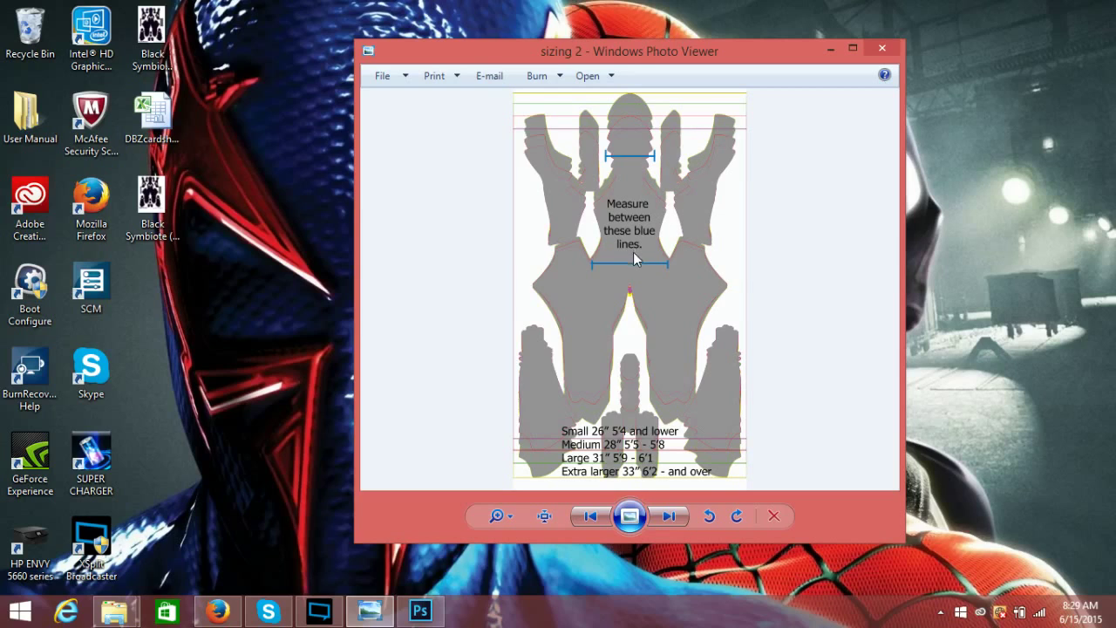
mouse_move(647, 241)
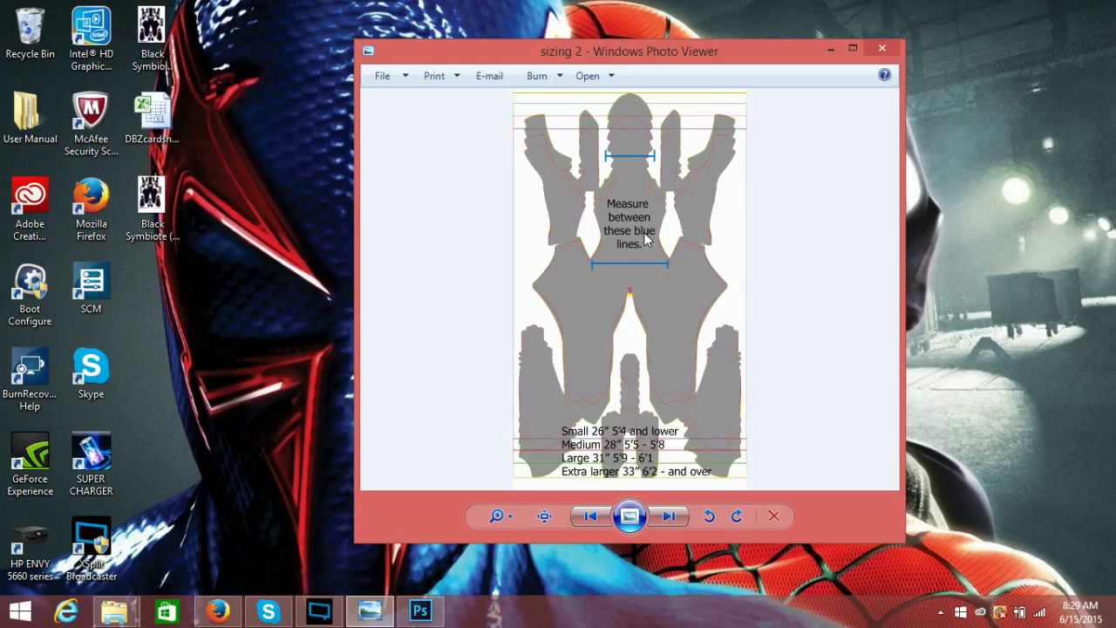
mouse_move(641, 272)
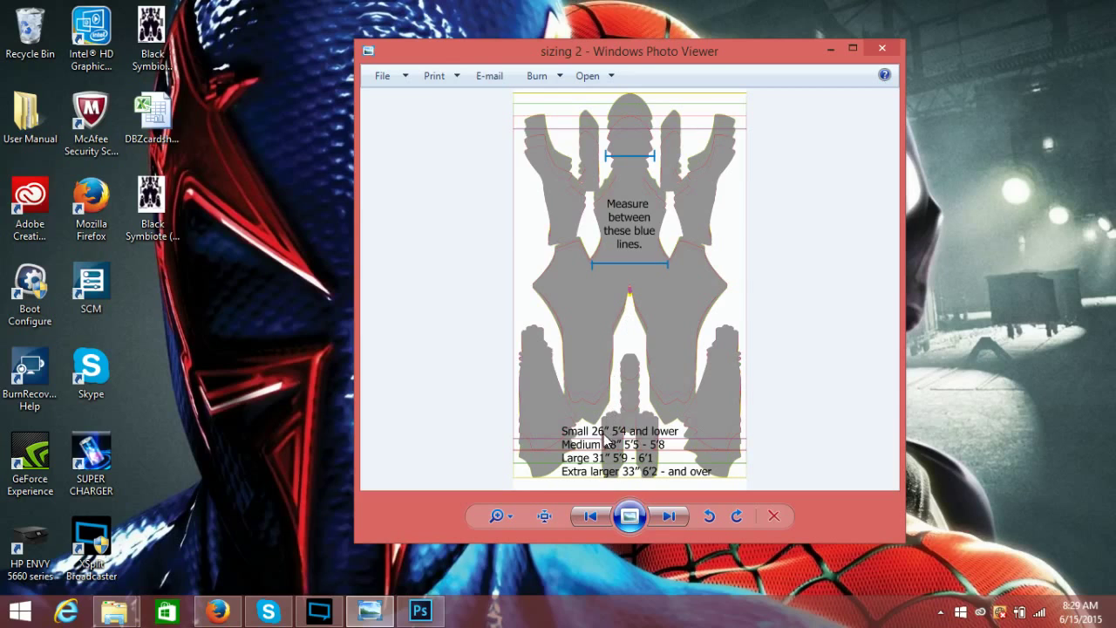
mouse_move(610, 443)
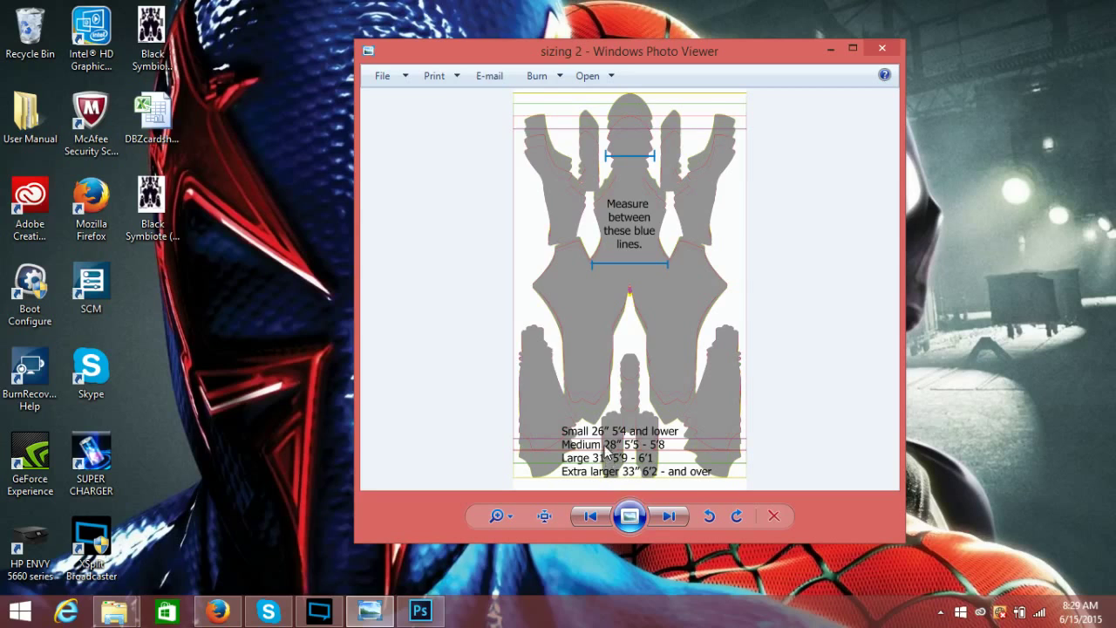
mouse_move(641, 465)
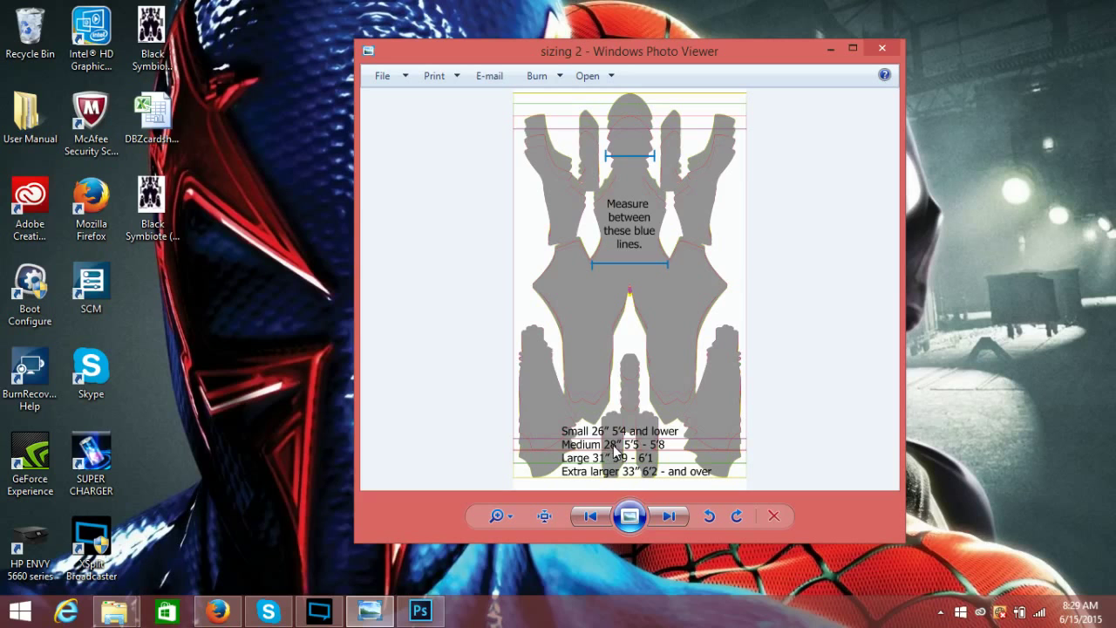
mouse_move(857, 129)
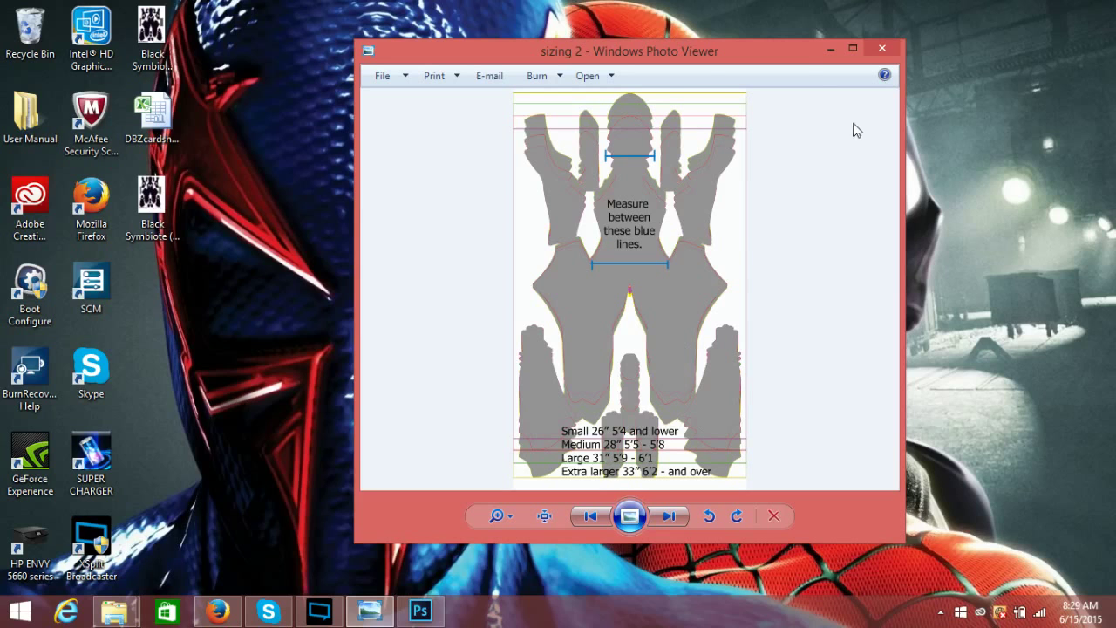
Step: Add horizontal guides at 10 in and 3 in across the Black Symbiote suit pattern
click(882, 48)
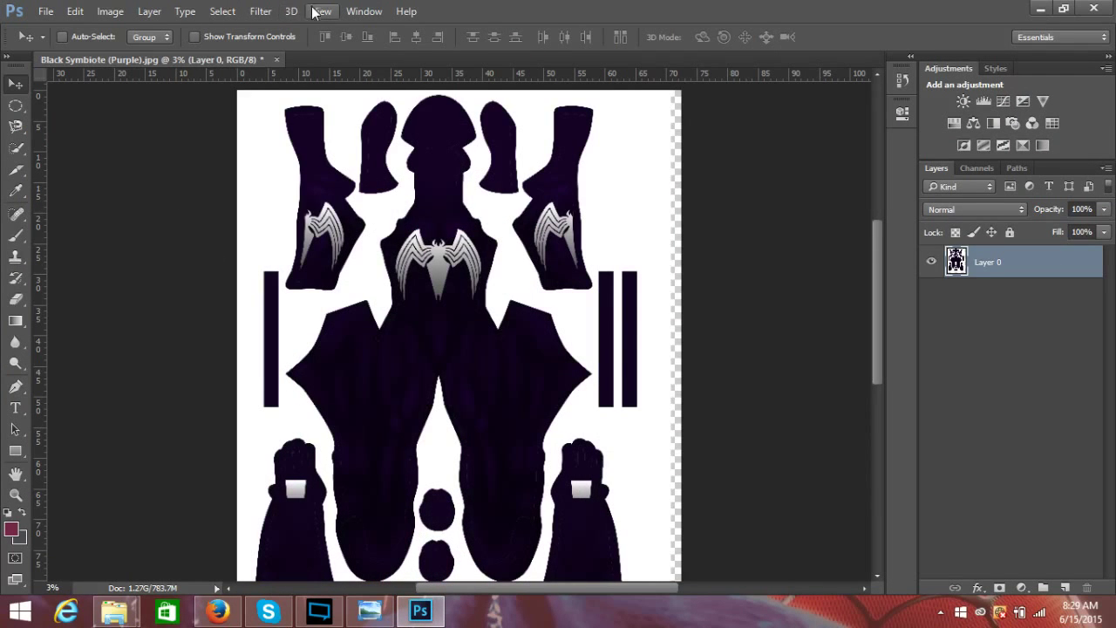
click(321, 11)
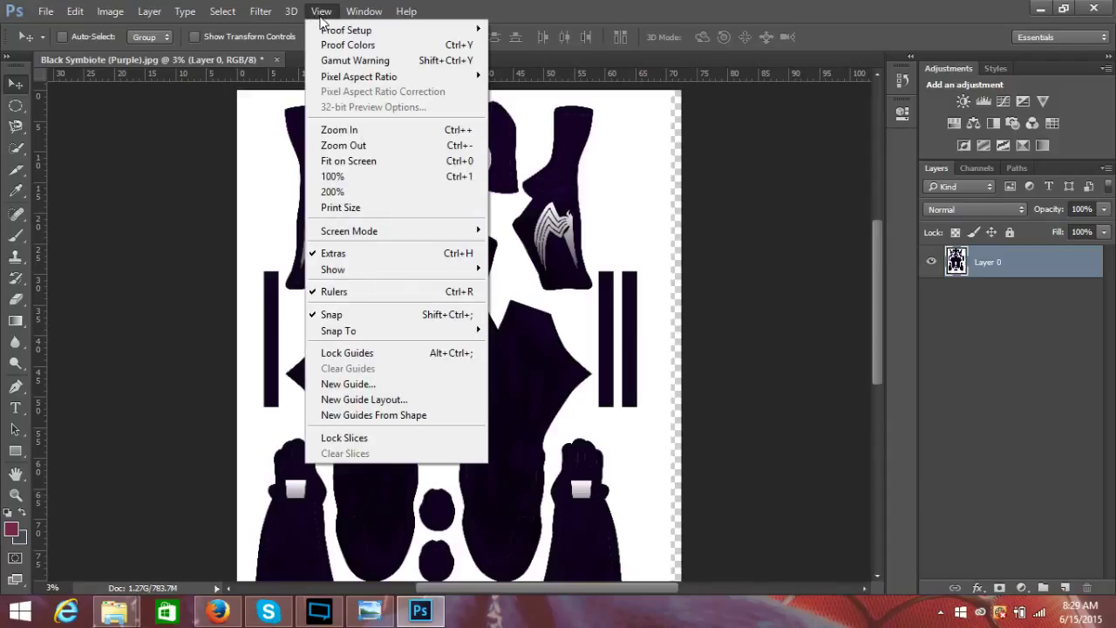
mouse_move(366, 368)
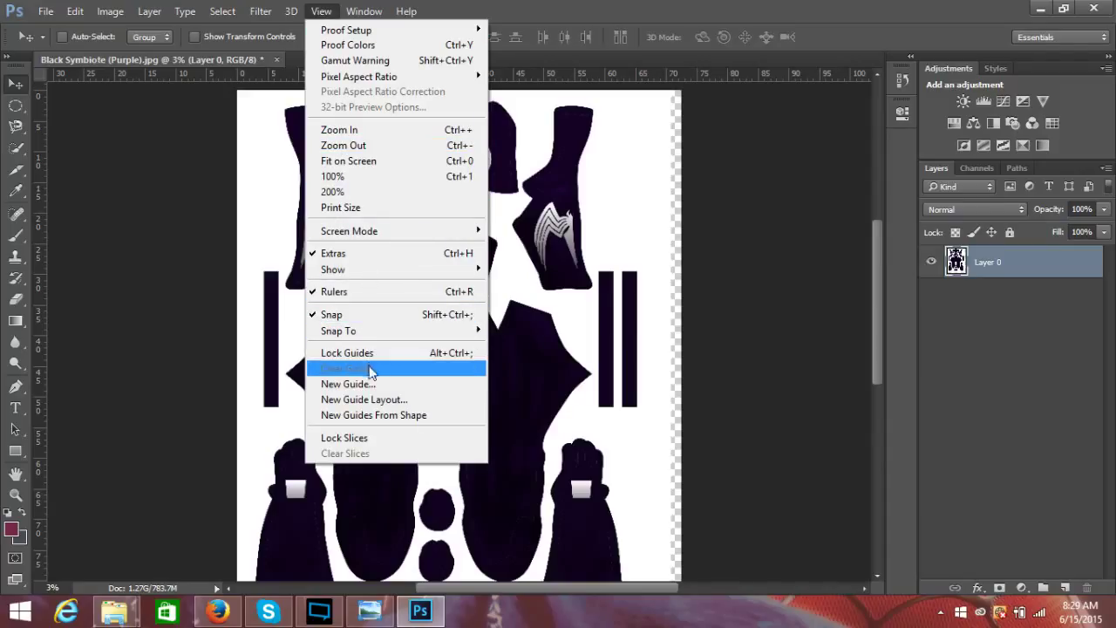
click(347, 384)
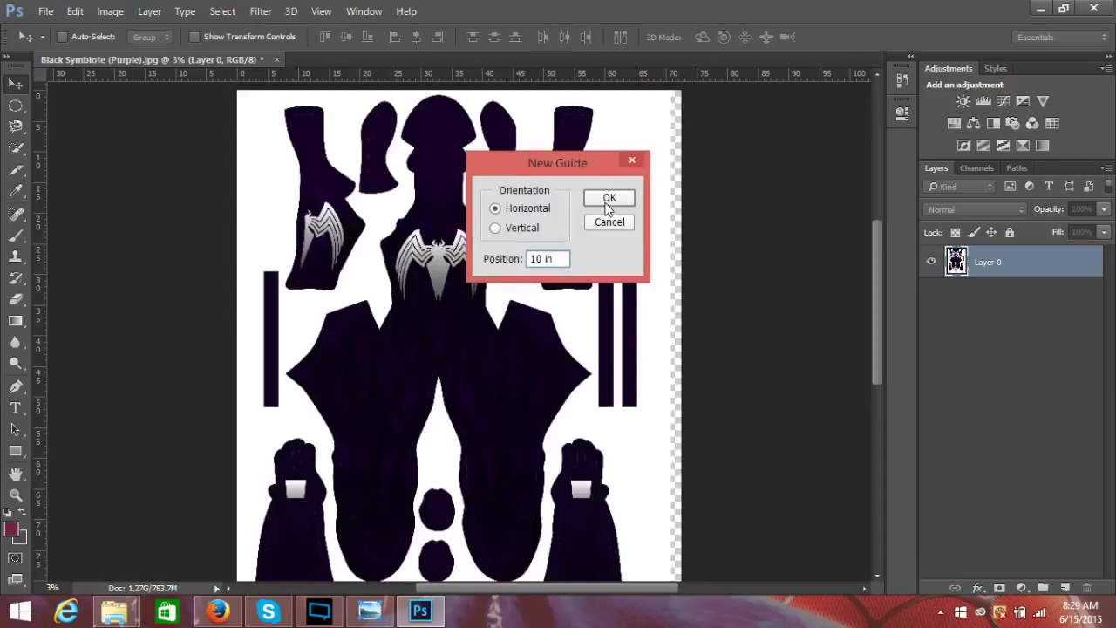
click(609, 198)
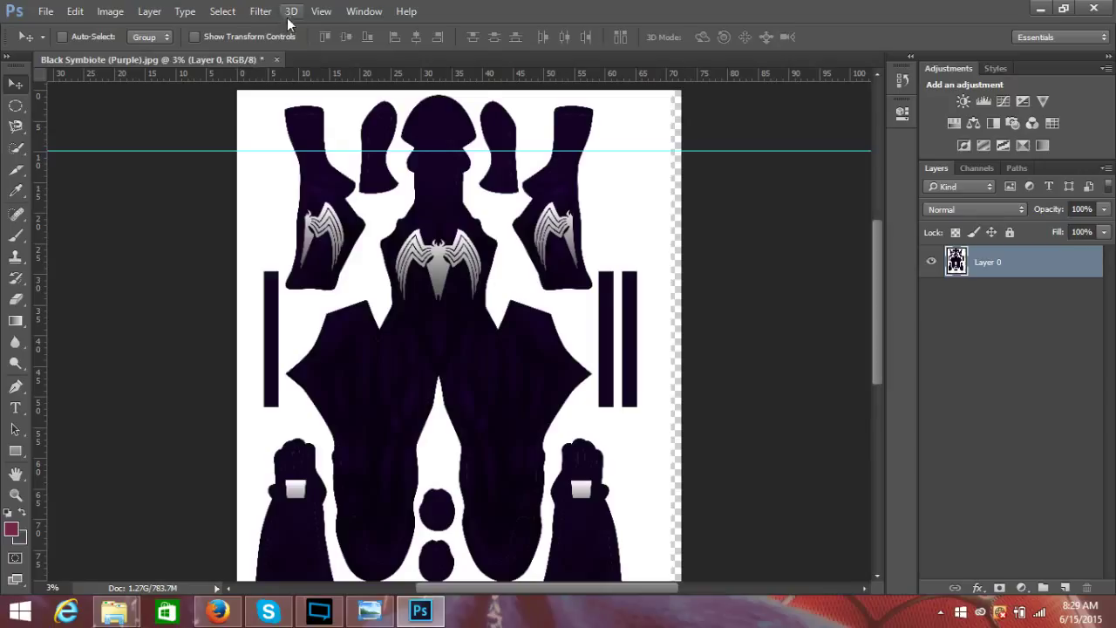
click(320, 11)
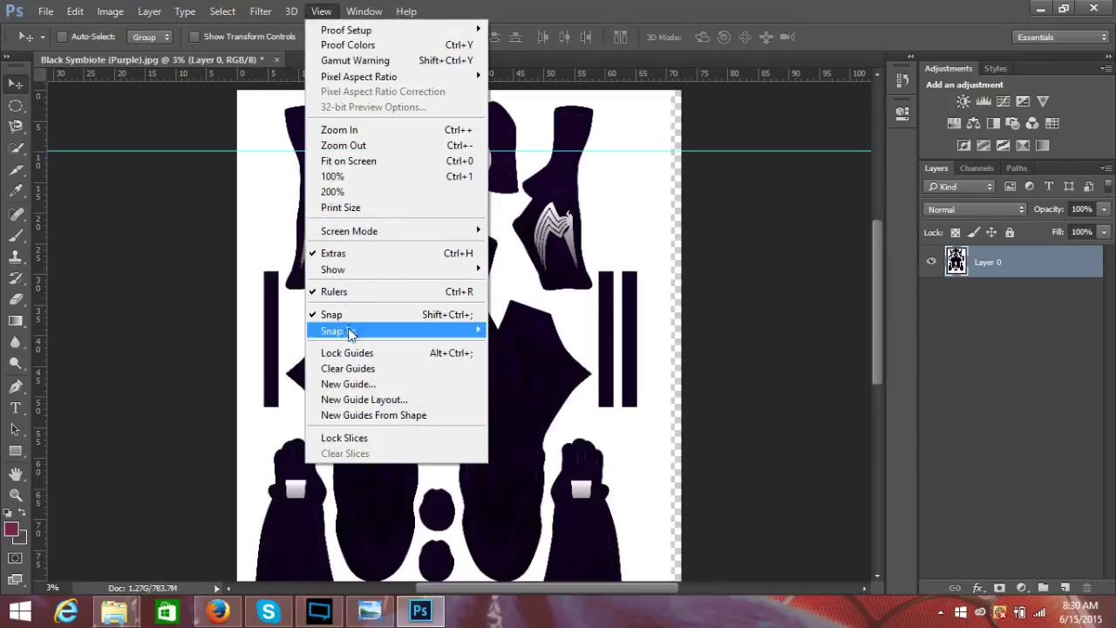
click(348, 384)
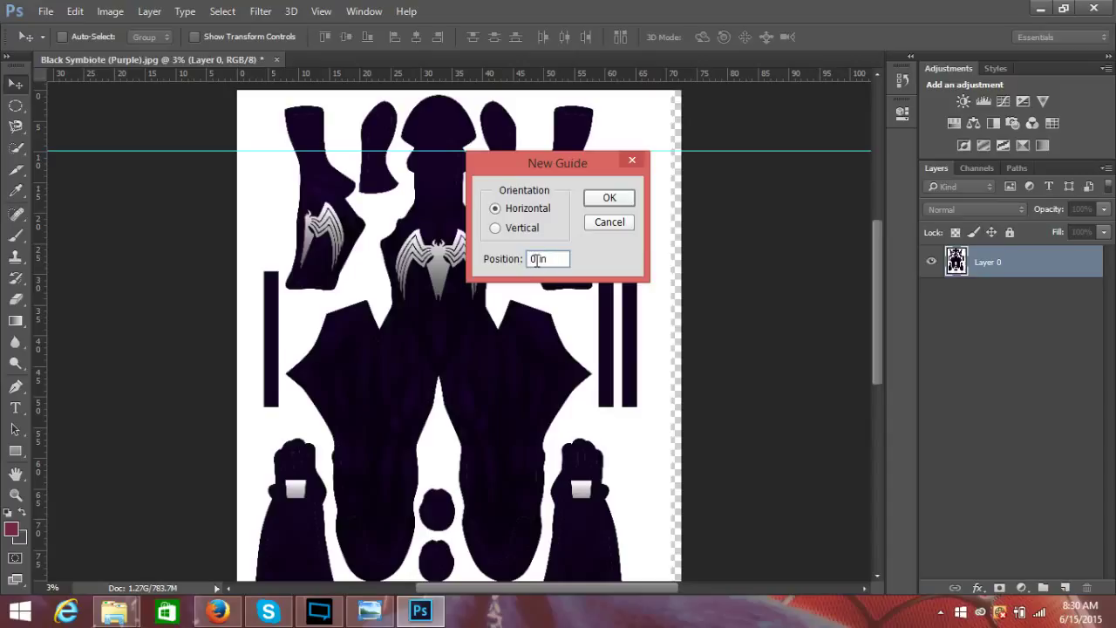
text(3)
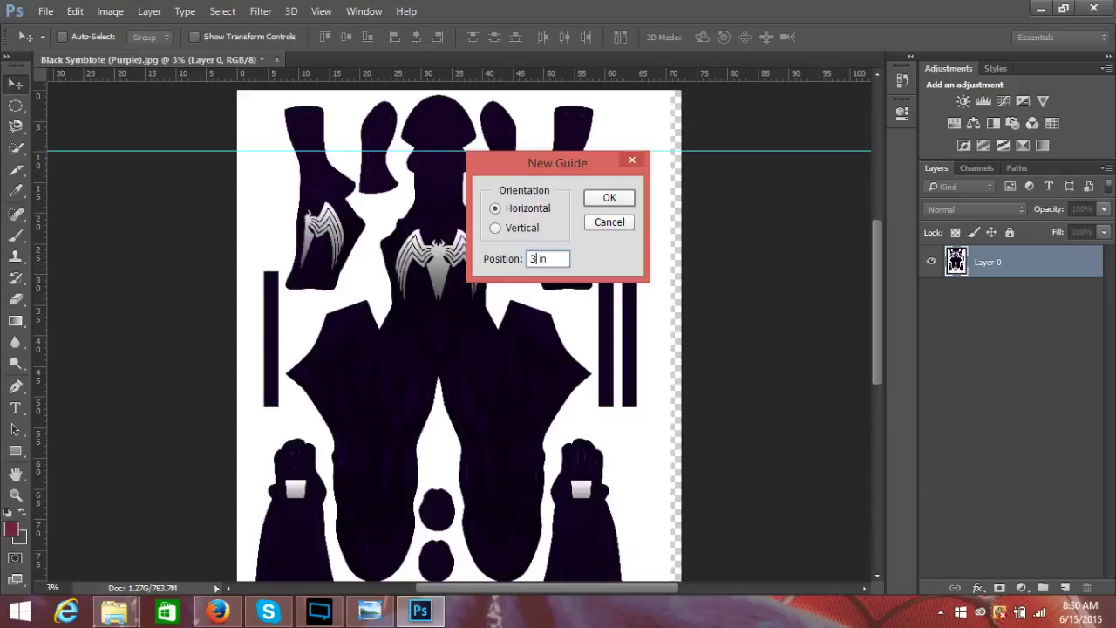
click(609, 197)
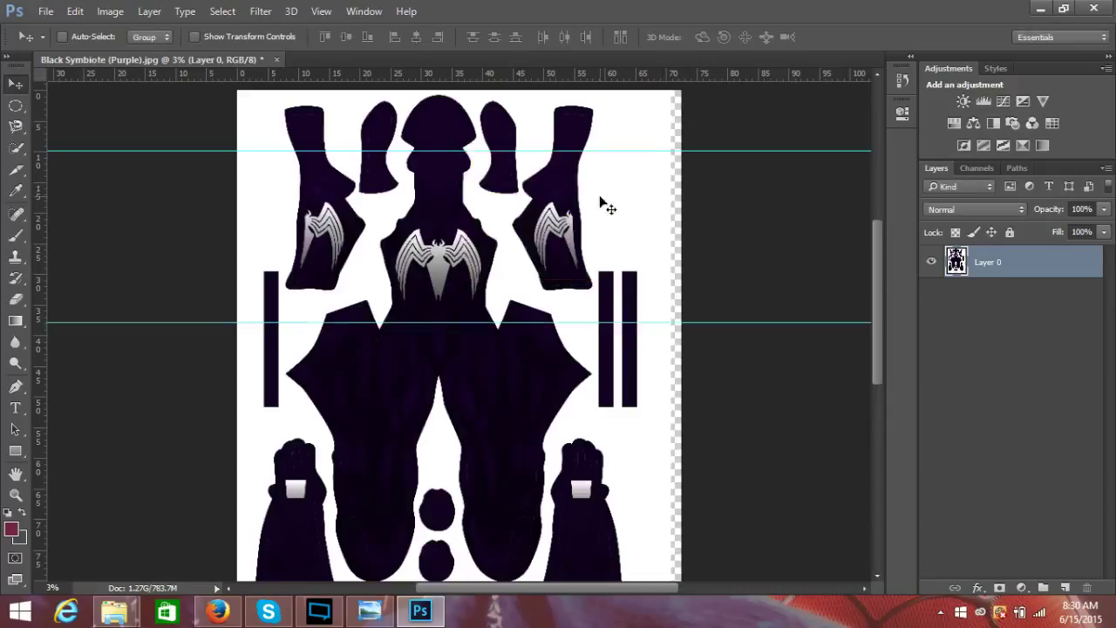
mouse_move(399, 337)
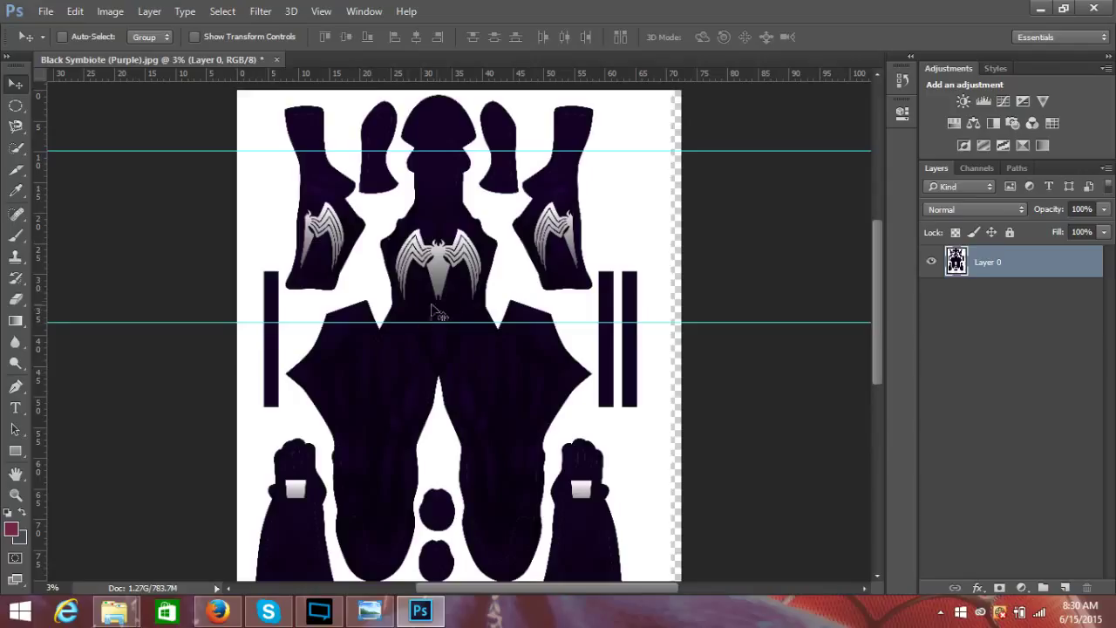
mouse_move(419, 129)
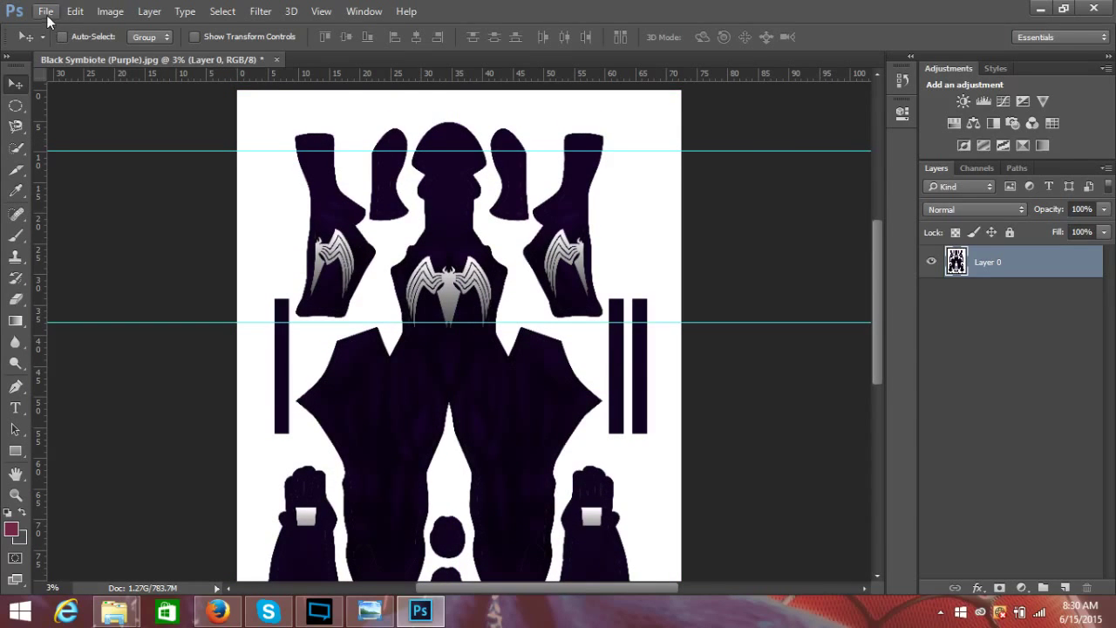
Step: Open the Edit menu to begin free-transforming the suit pattern
click(75, 12)
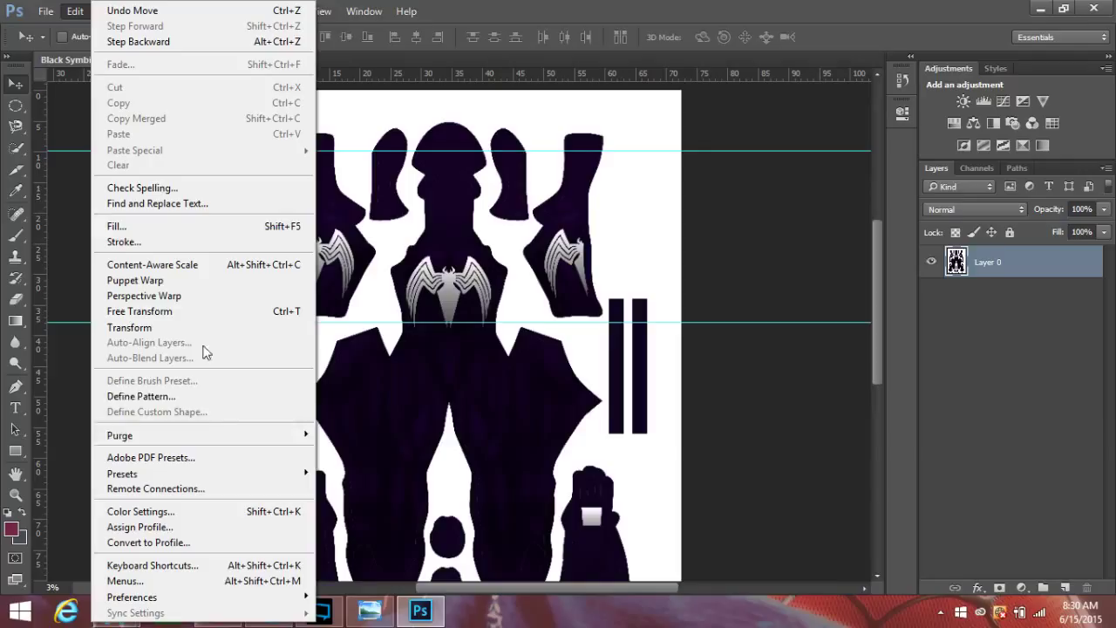
mouse_move(129, 327)
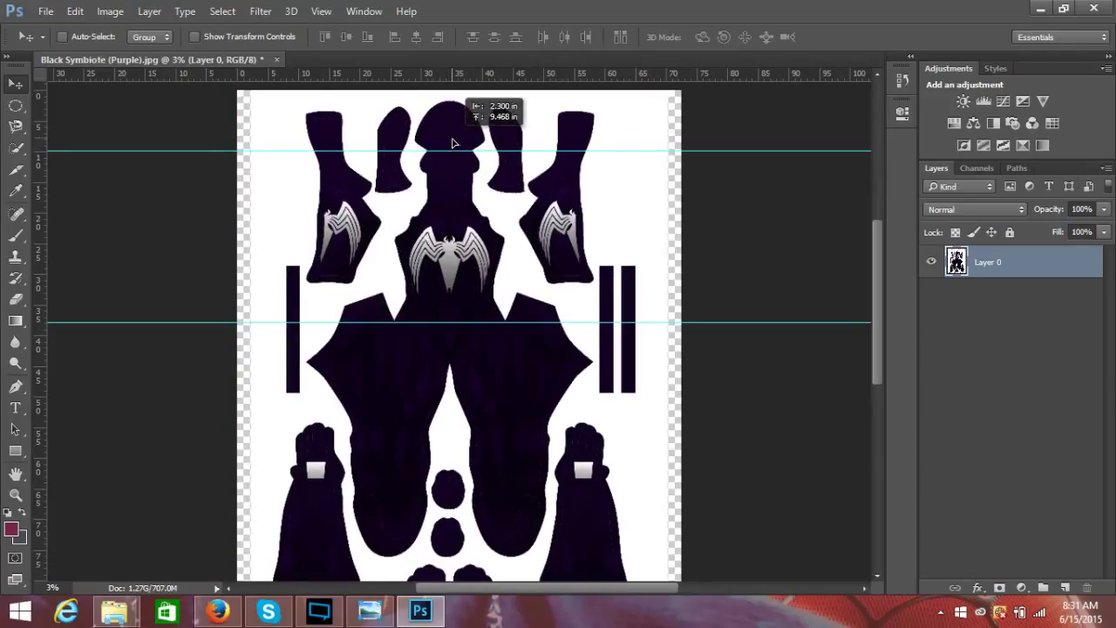
mouse_move(434, 164)
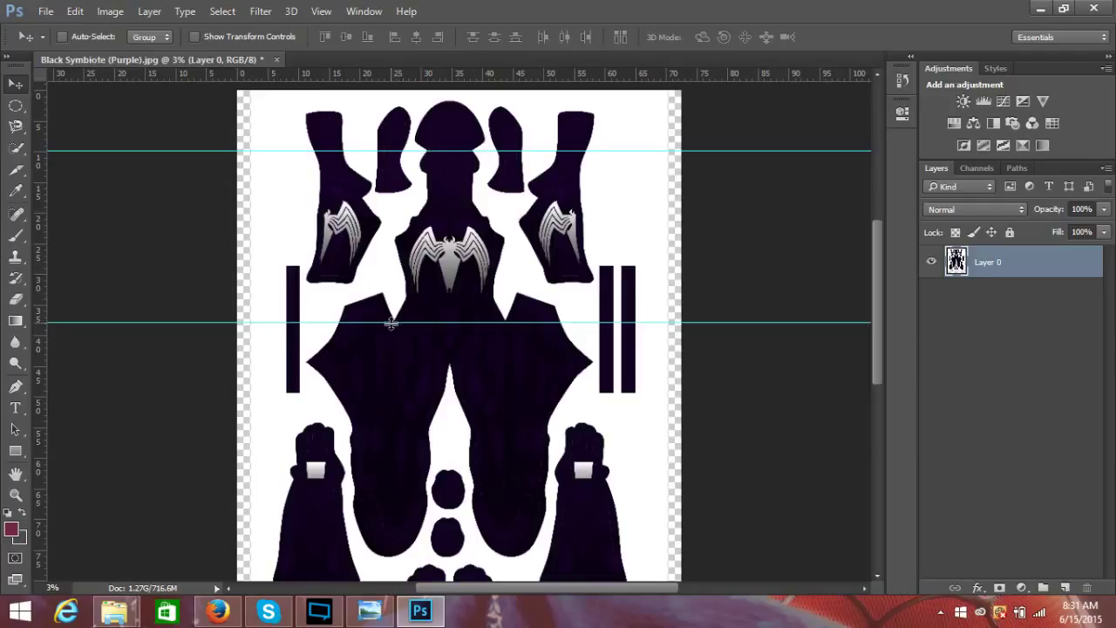
mouse_move(408, 323)
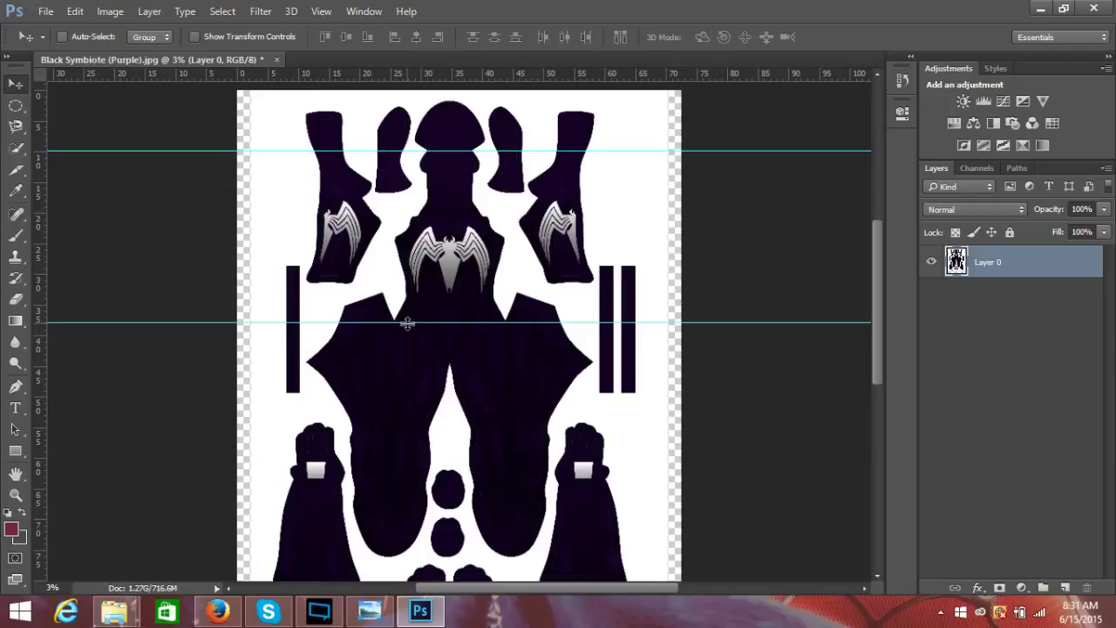
mouse_move(284, 205)
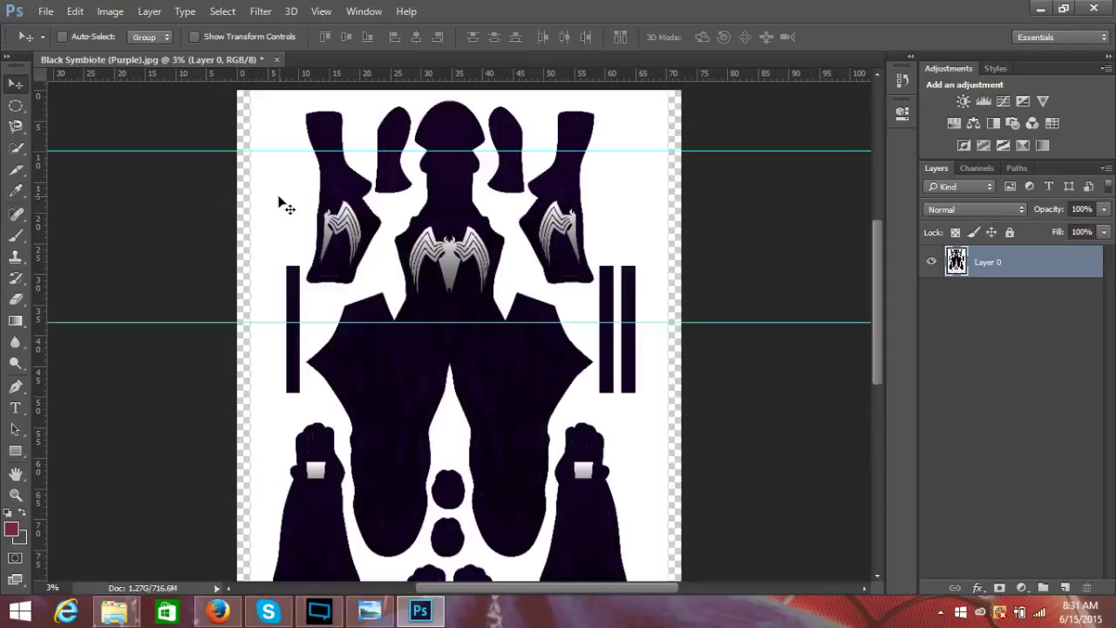
mouse_move(183, 164)
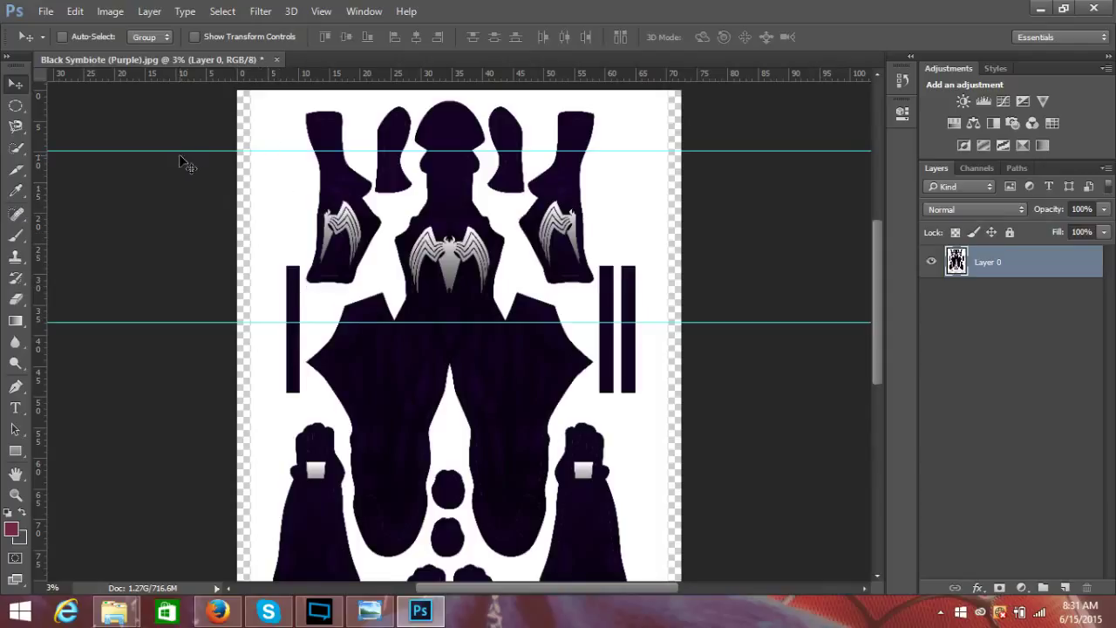
mouse_move(131, 131)
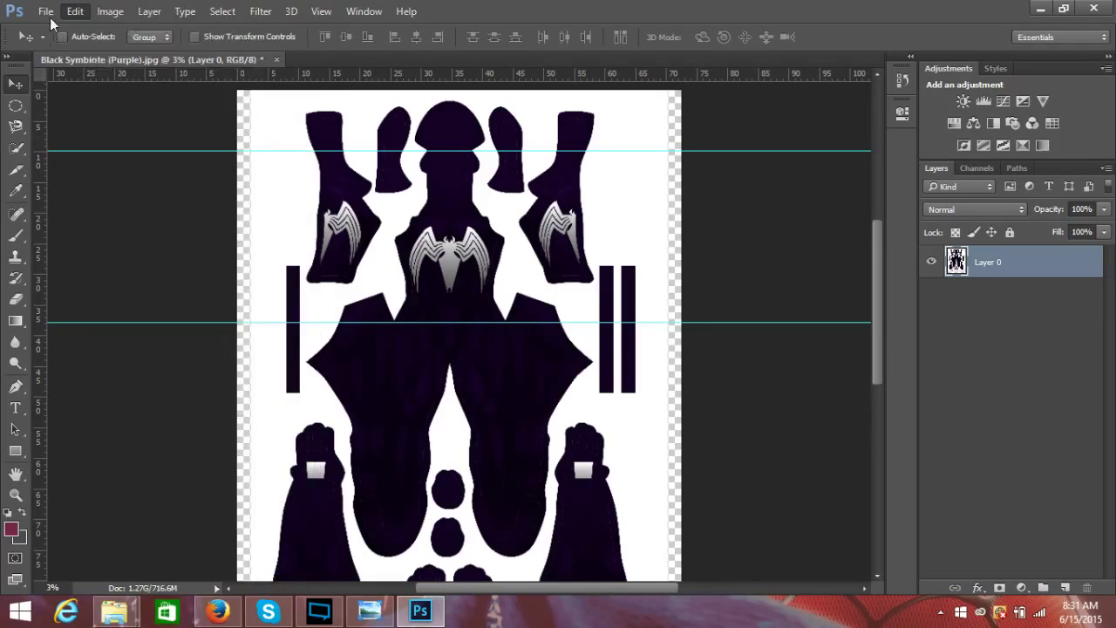
Step: Save as JPEG 'Black Symbiote (Purple)med', replacing the existing file, with maximum quality
click(46, 11)
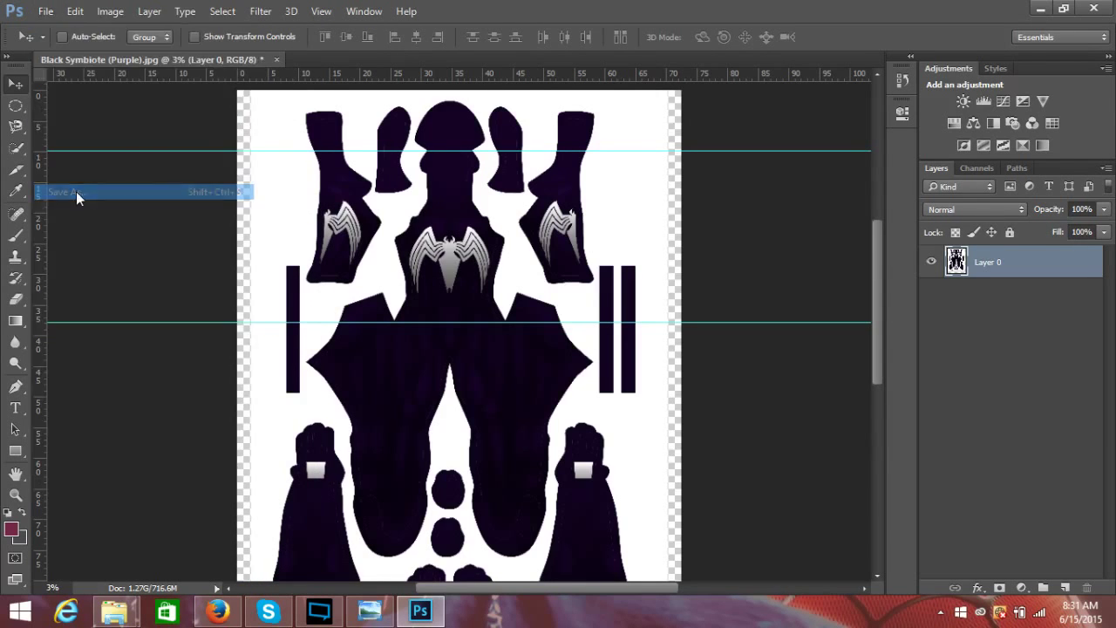
click(62, 192)
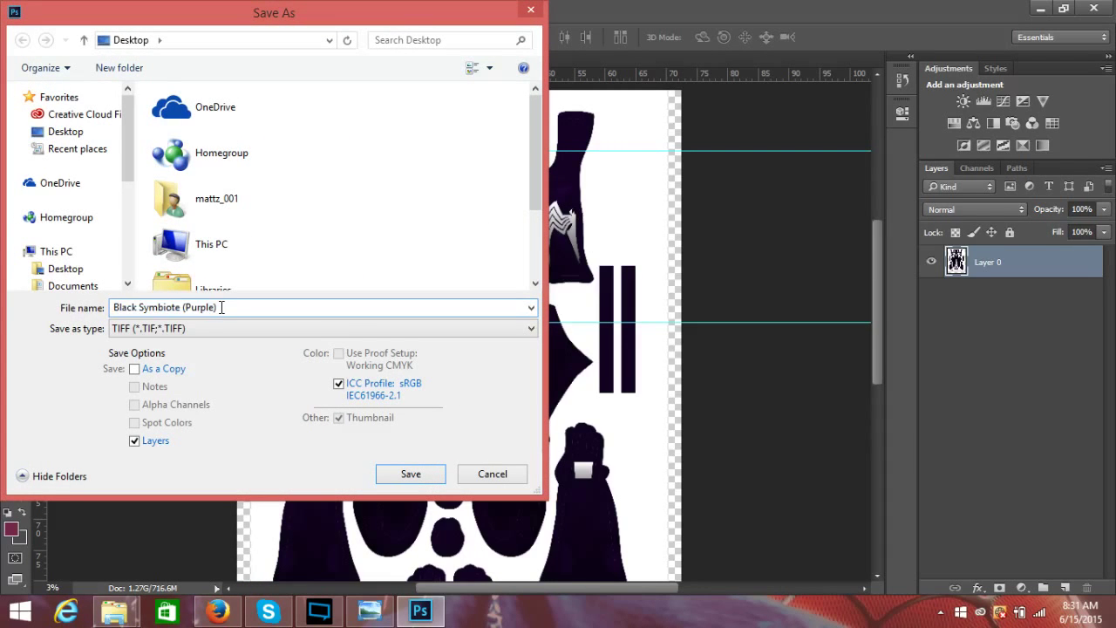
text(med.jpg)
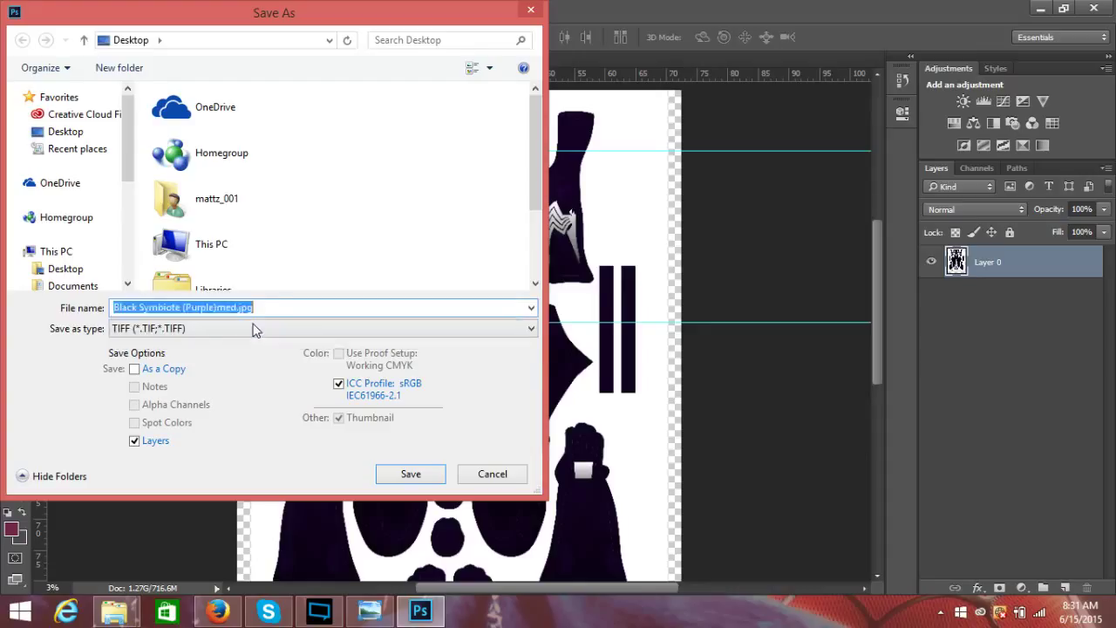
click(278, 307)
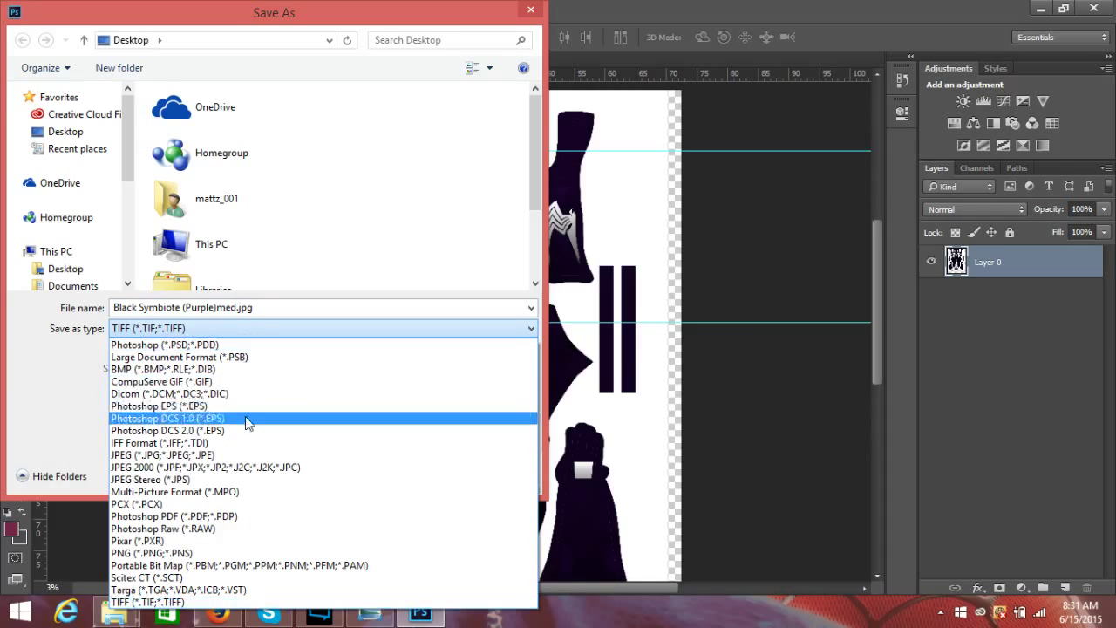
click(161, 455)
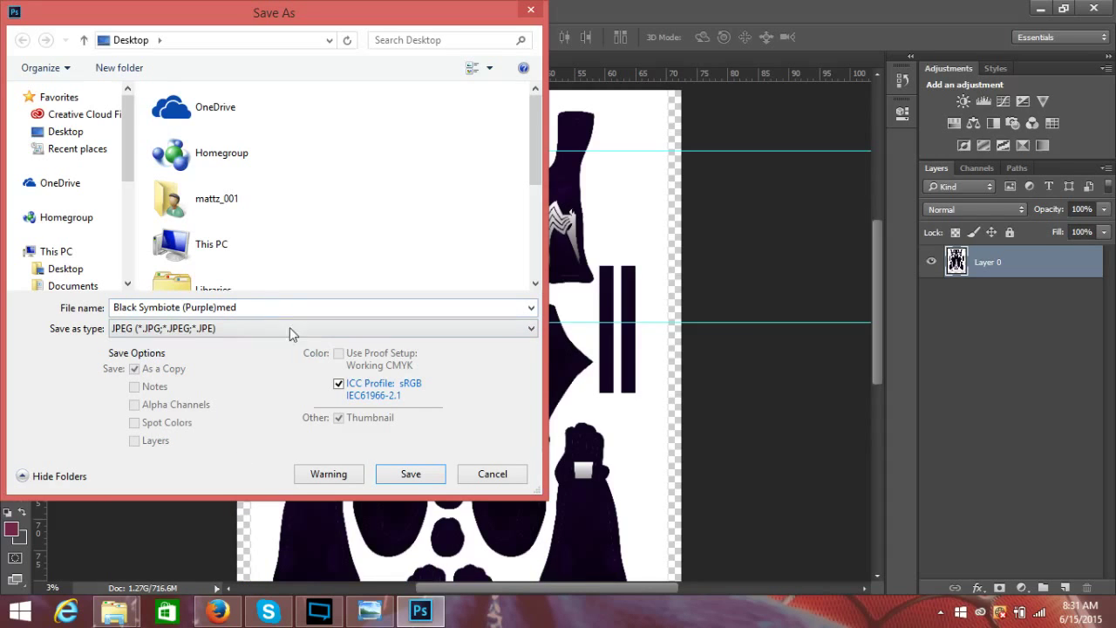
click(410, 473)
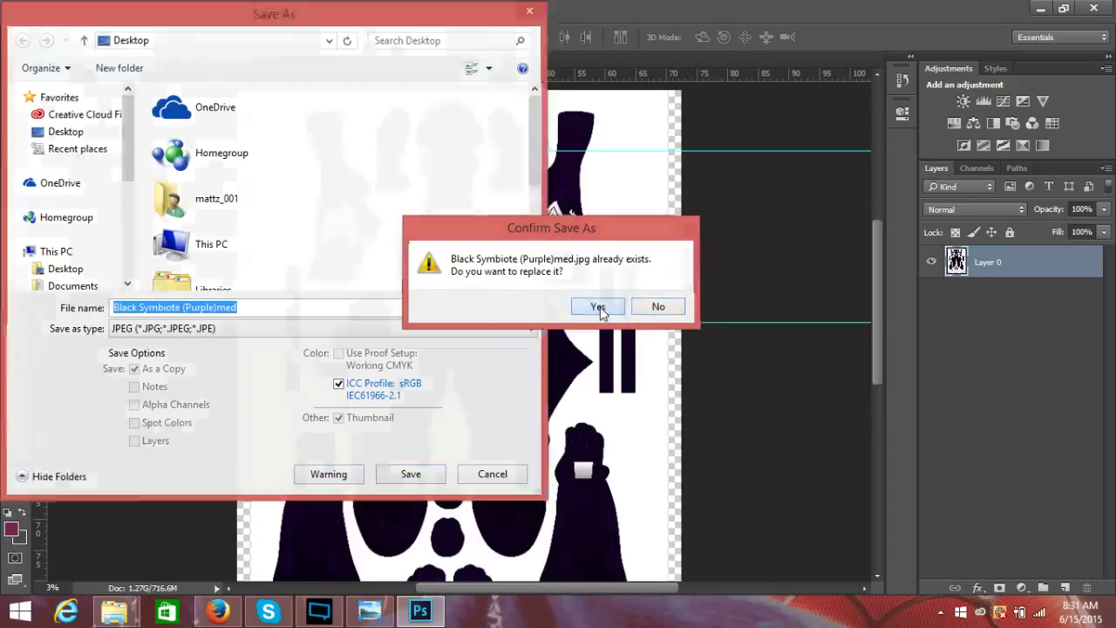
click(597, 306)
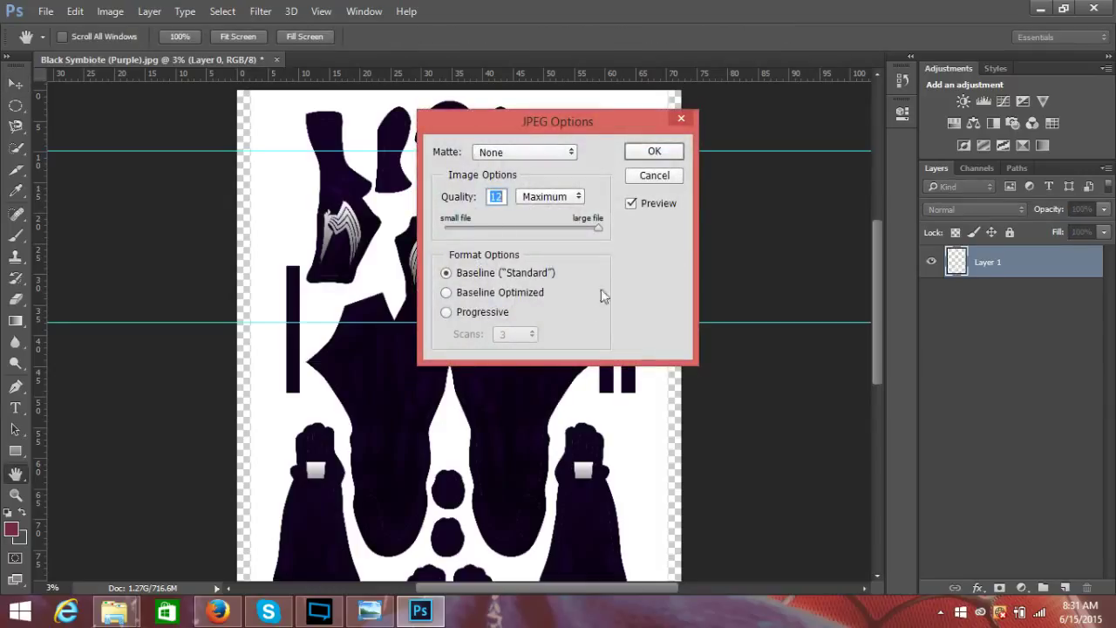
mouse_move(649, 157)
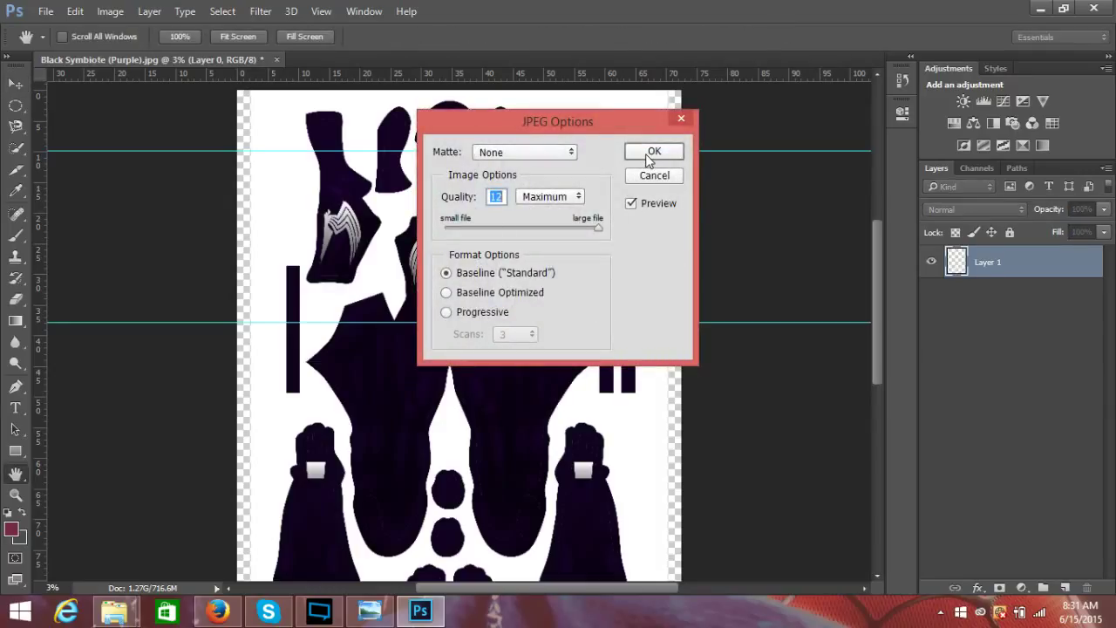
click(654, 150)
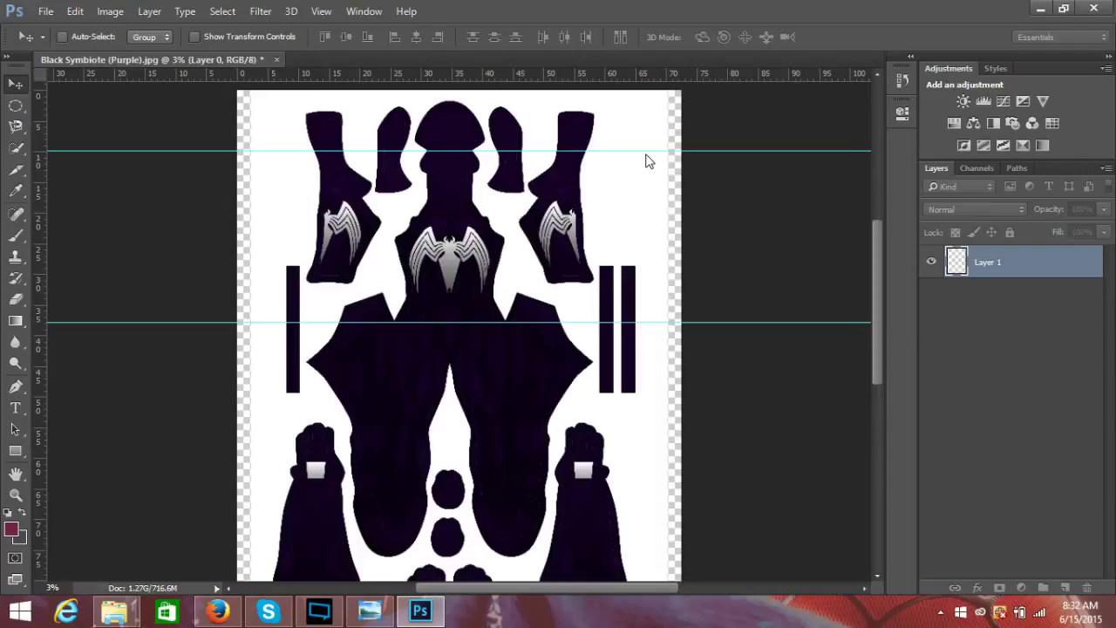
key(ctrl+s)
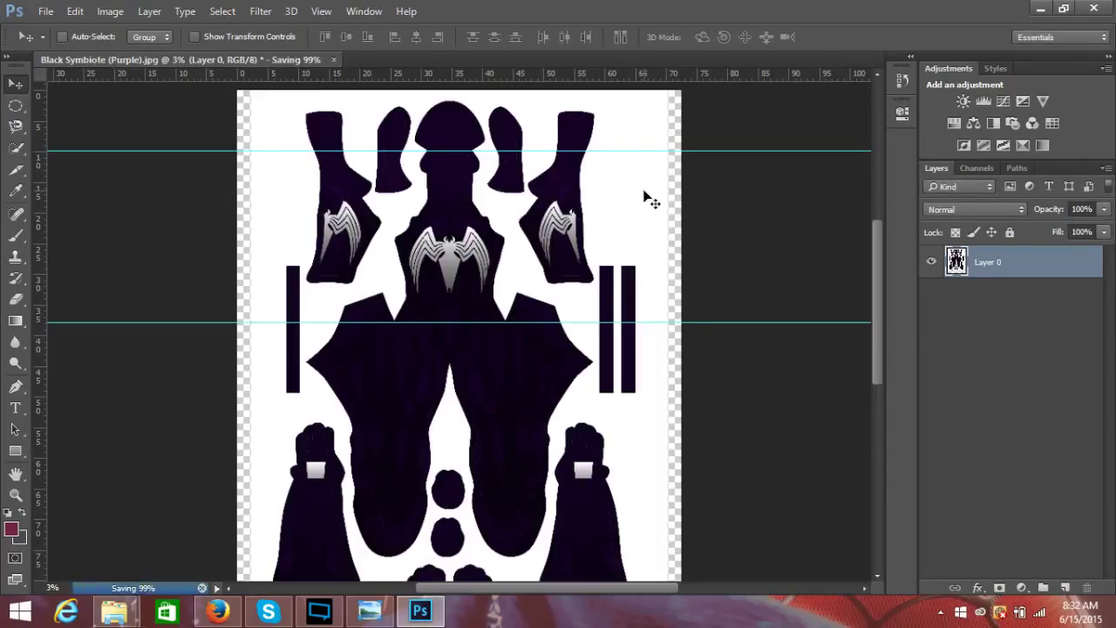
mouse_move(467, 166)
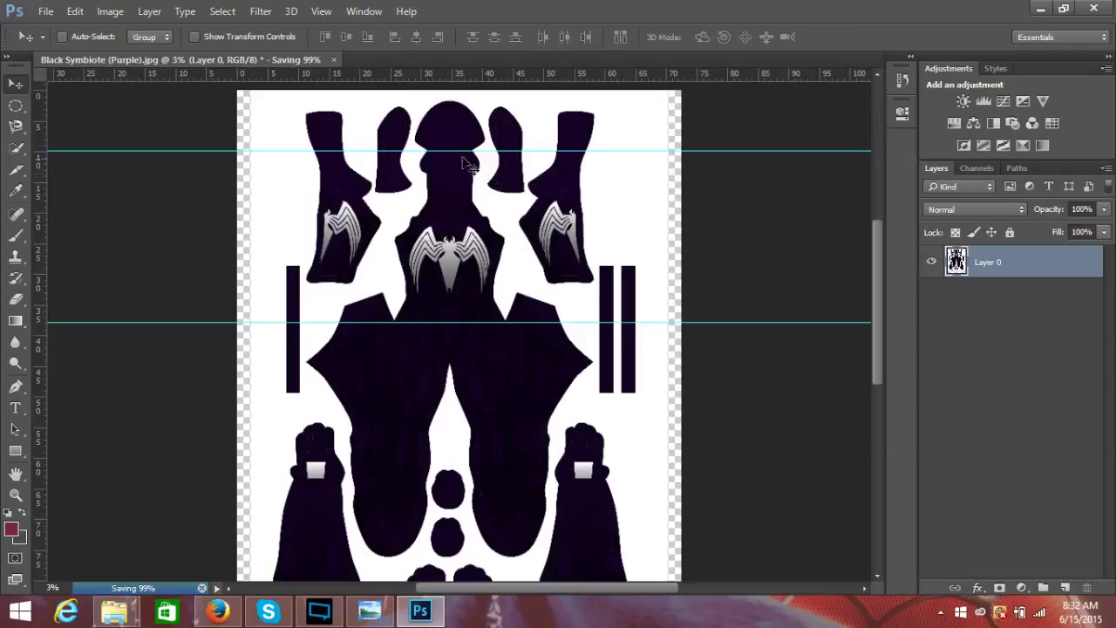
mouse_move(438, 327)
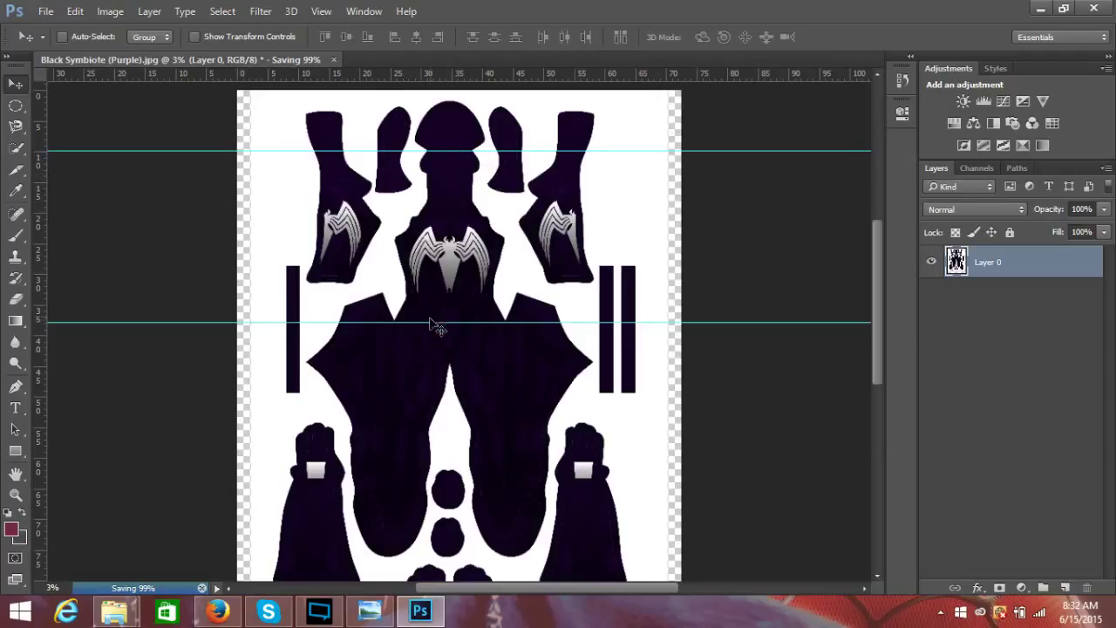
mouse_move(432, 326)
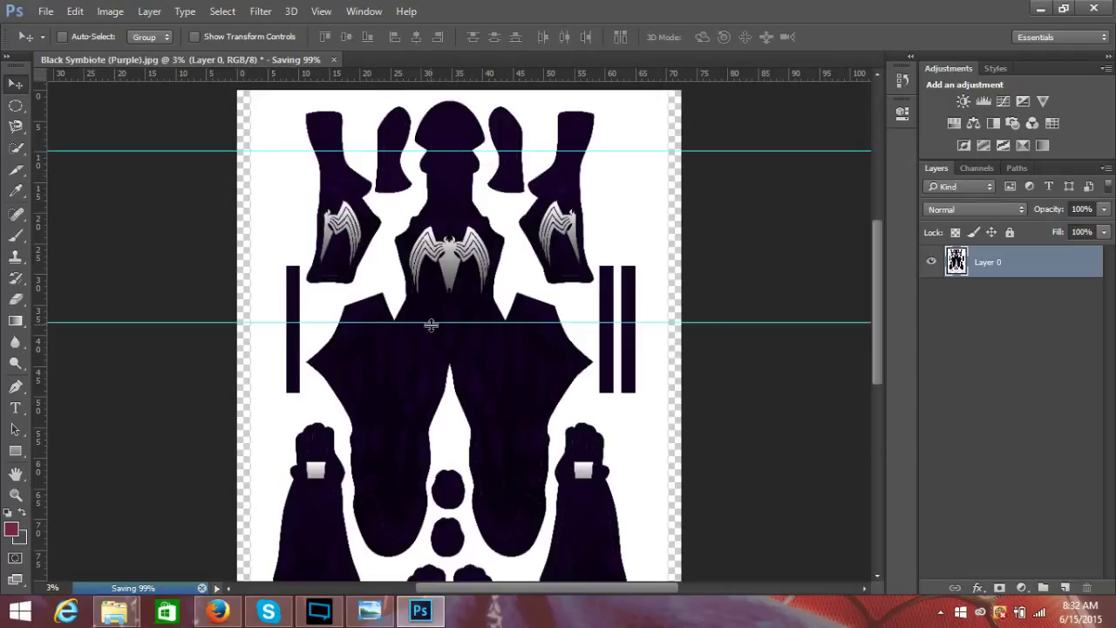